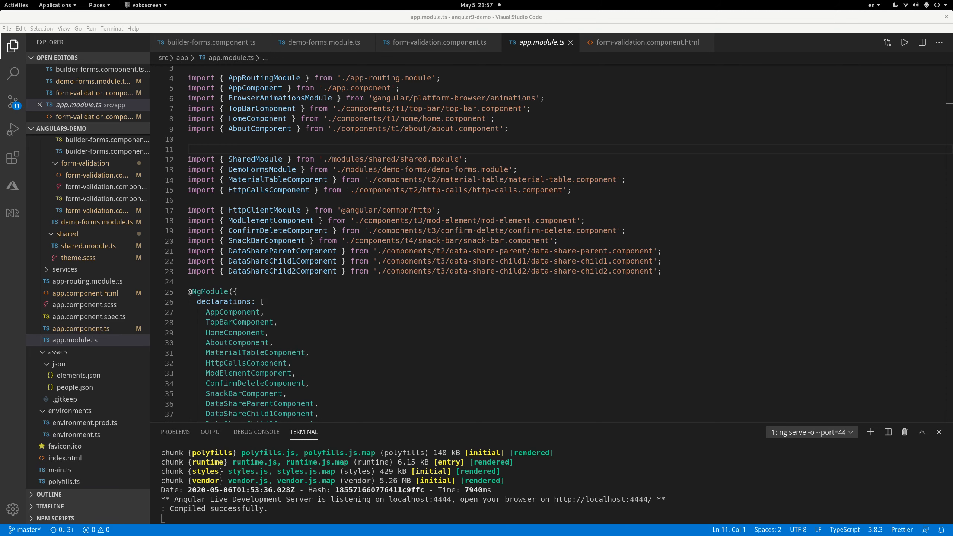
Switch to the Angular9Demo form page showing $4,503,953 in Net worth
left_click(151, 5)
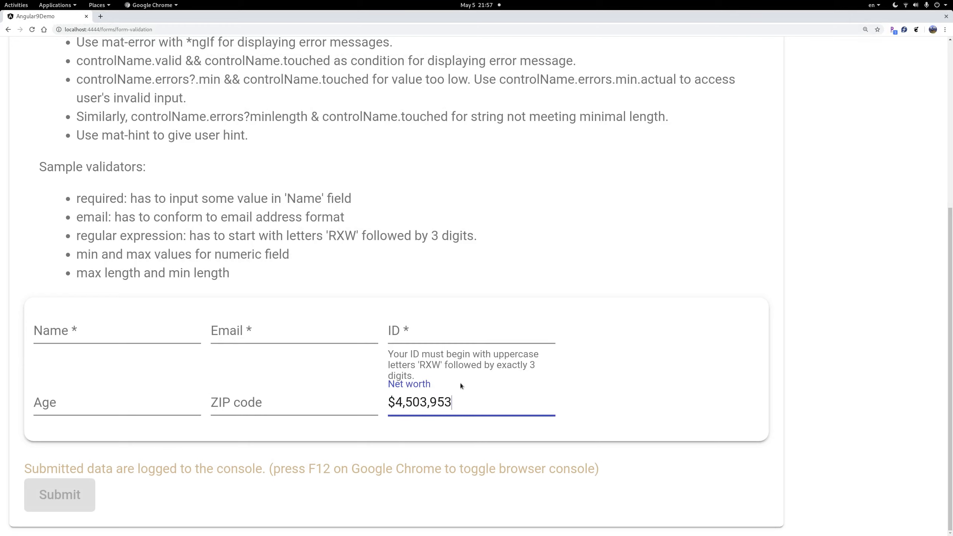
mouse_move(669, 185)
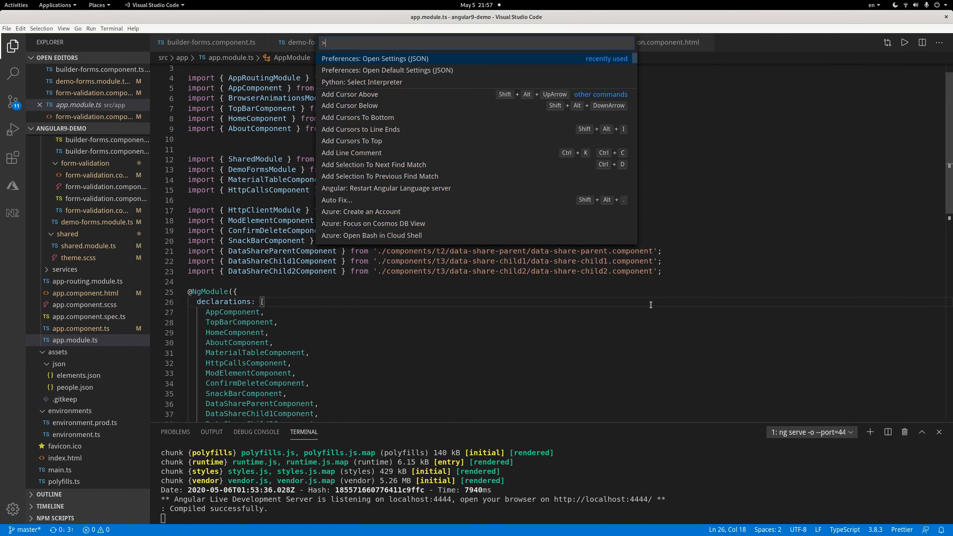
Dismiss the Command Palette to show app.module.ts of angular9-demo
left_click(375, 59)
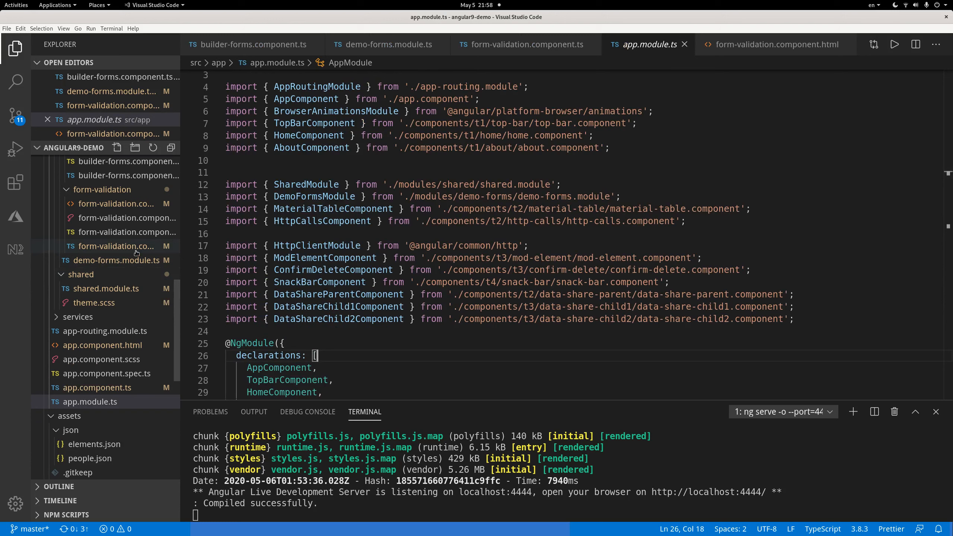
left_click(385, 44)
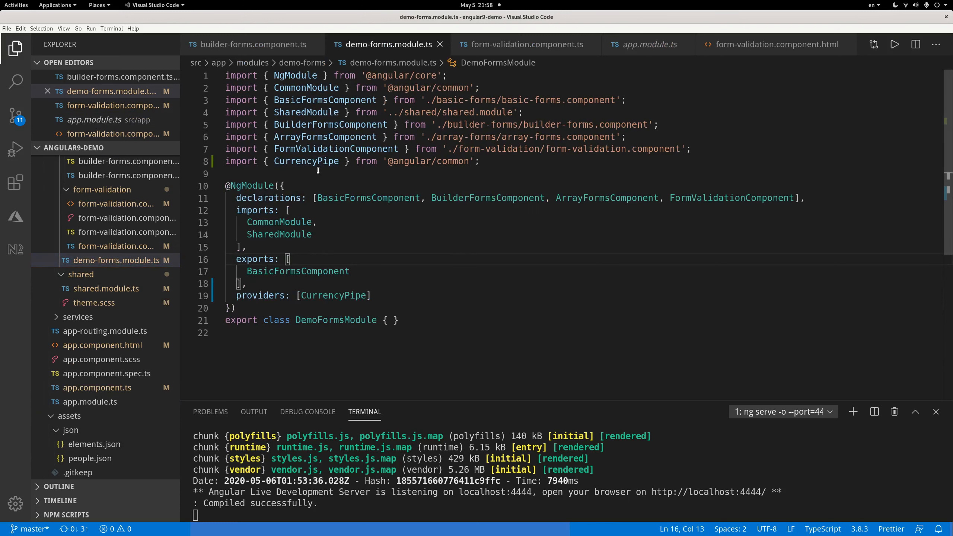
double_click(306, 161)
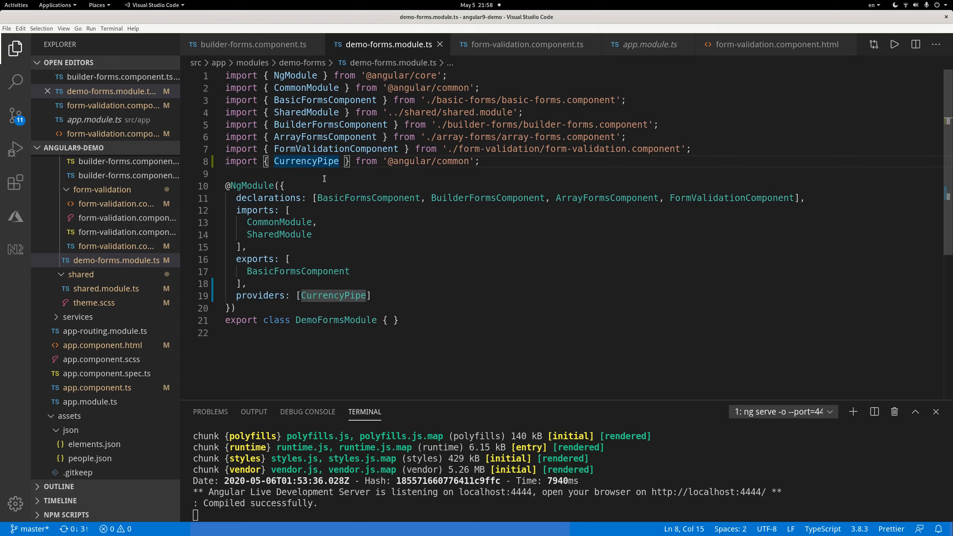
mouse_move(305, 161)
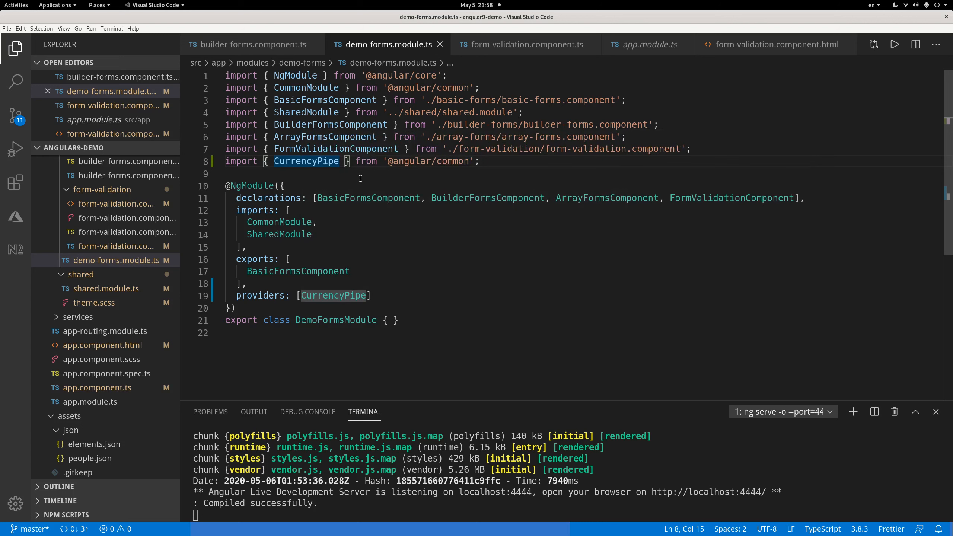
mouse_move(329, 185)
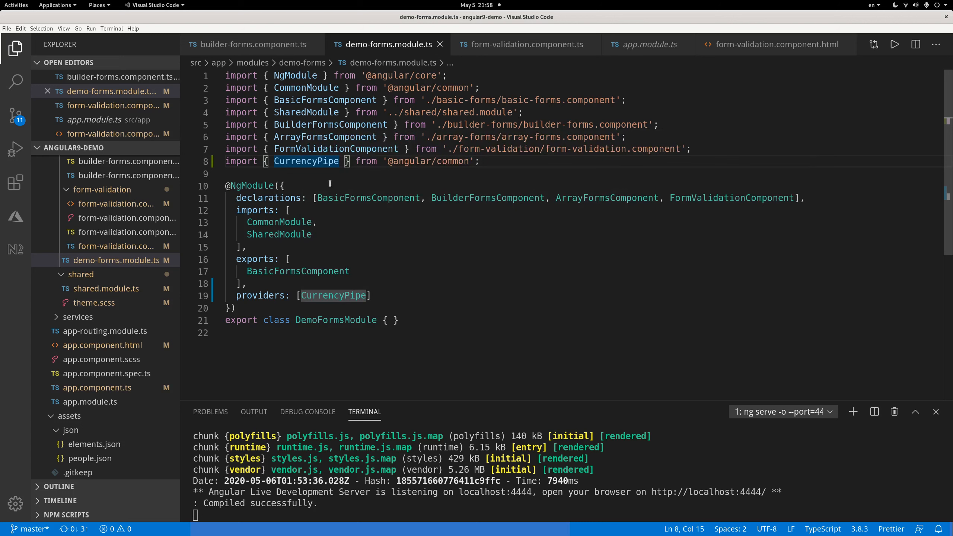
Highlight the CurrencyPipe import in form-validation.component.ts, then open form-validation.component.html
left_click(526, 44)
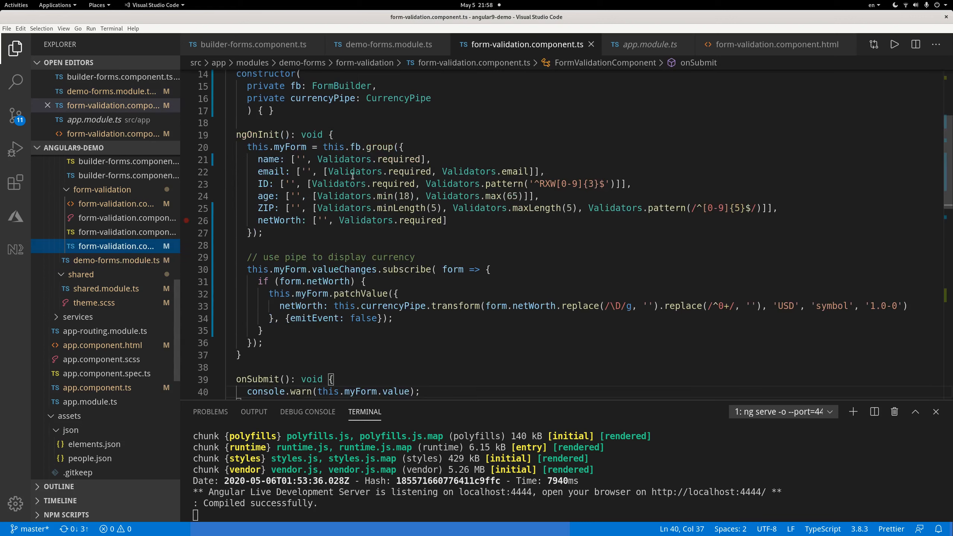
scroll("up", 3)
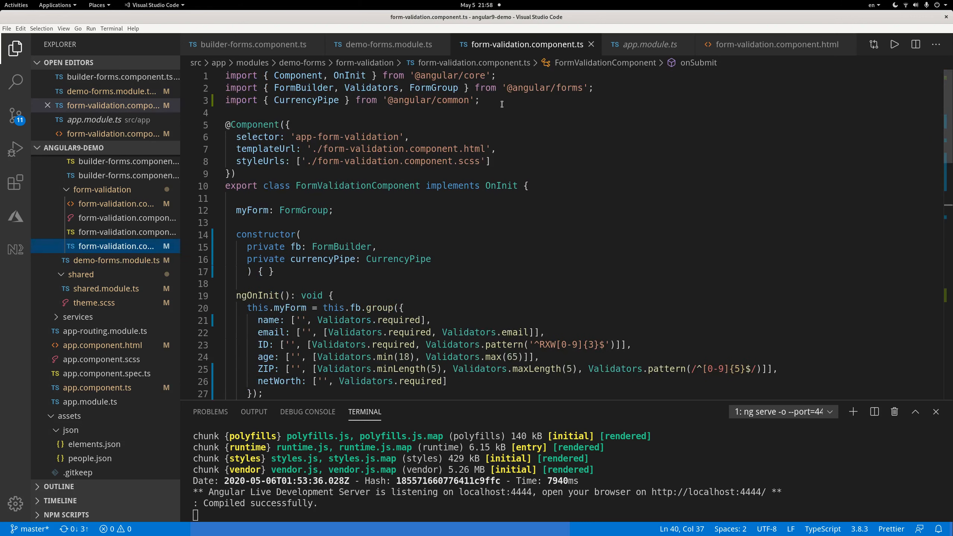
triple_click(352, 100)
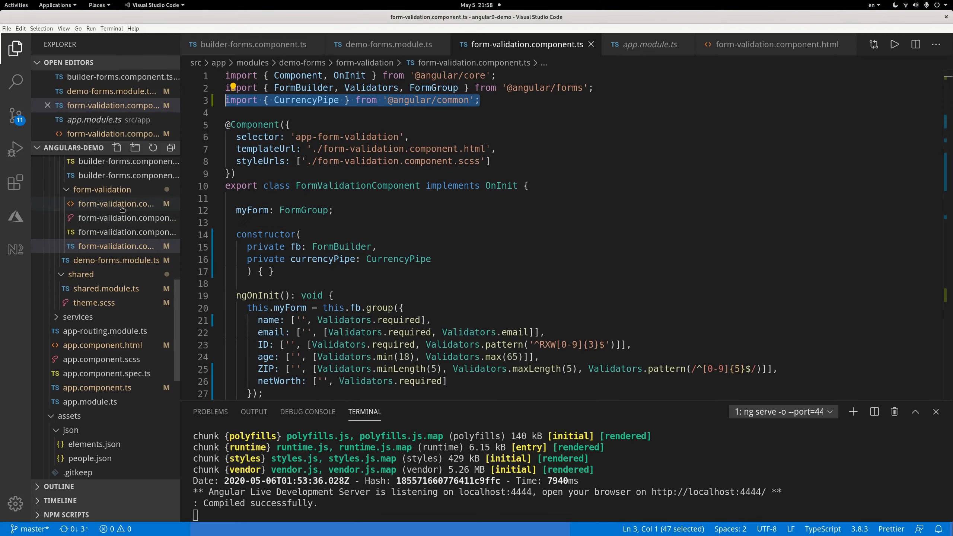
left_click(775, 44)
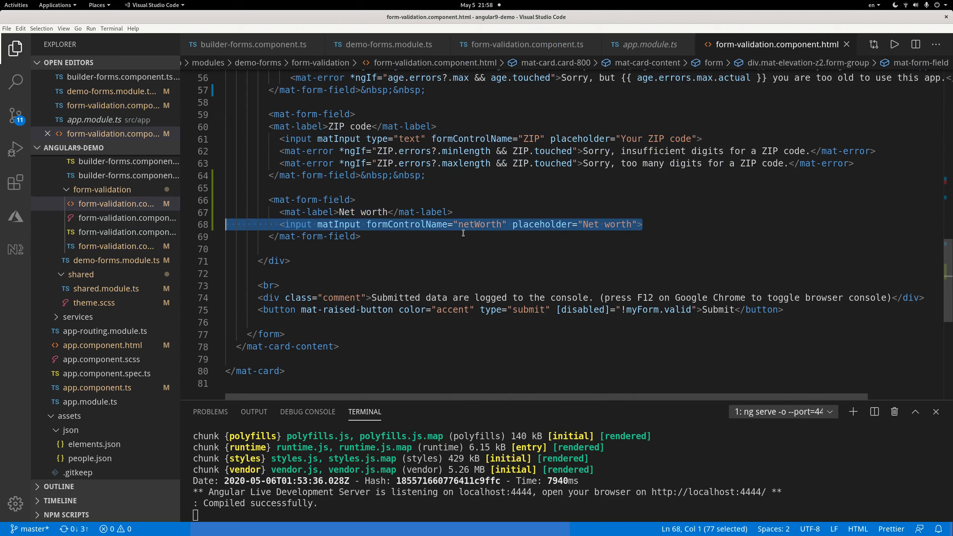
mouse_move(577, 224)
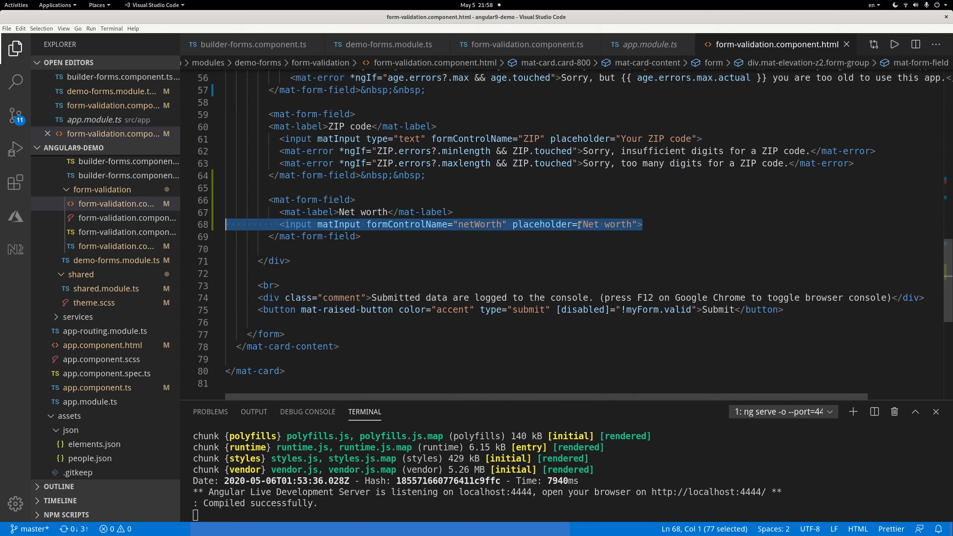
mouse_move(436, 242)
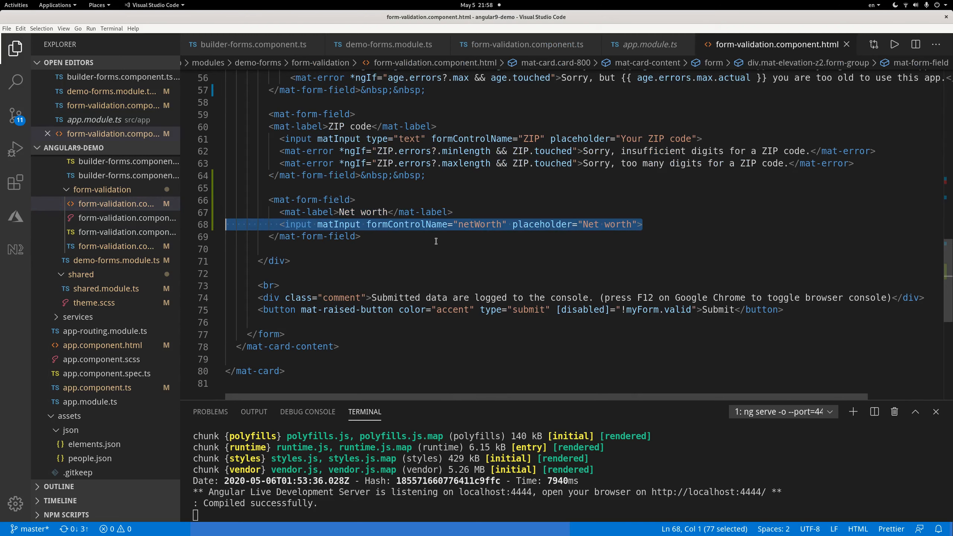
mouse_move(846, 44)
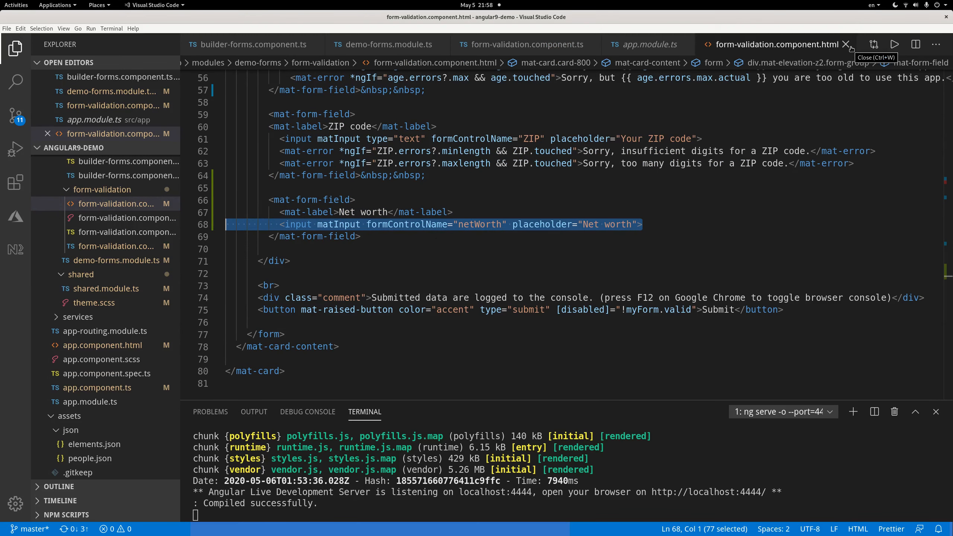
Close the template and review the injected currencyPipe and netWorth USD subscription
left_click(846, 44)
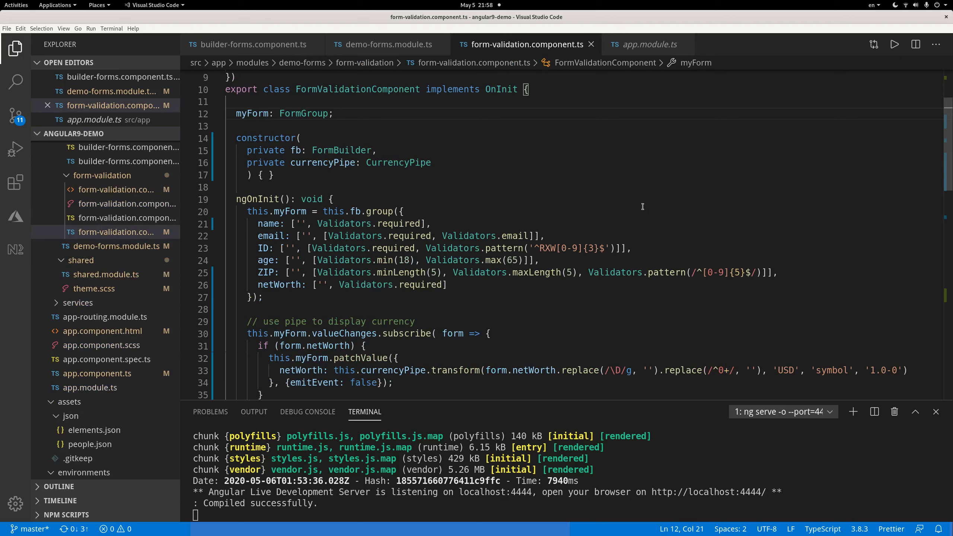
scroll("down", 3)
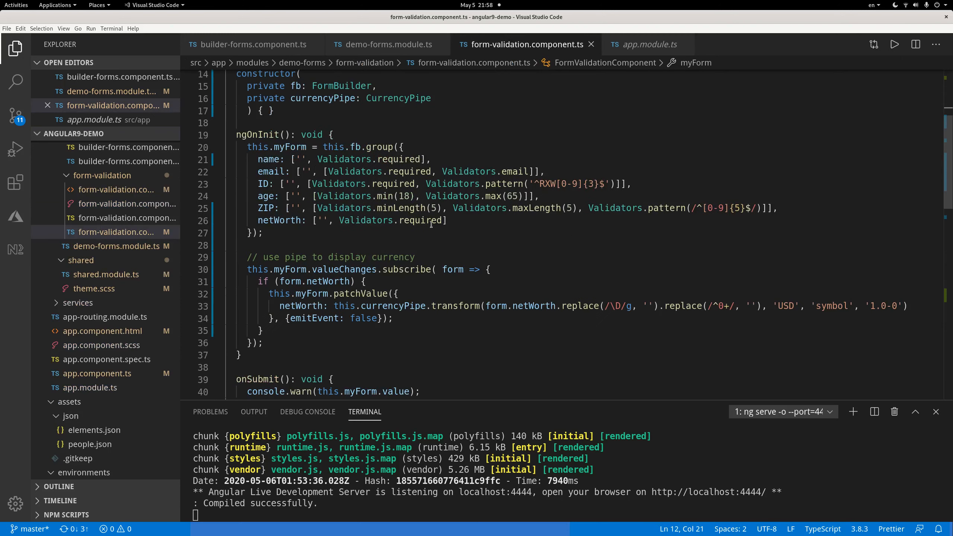
scroll("up", 3)
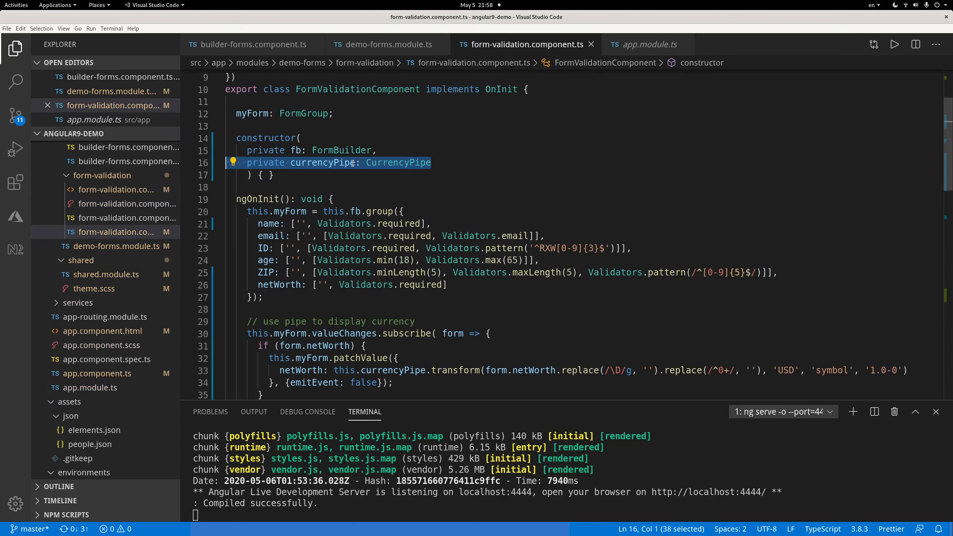
mouse_move(461, 173)
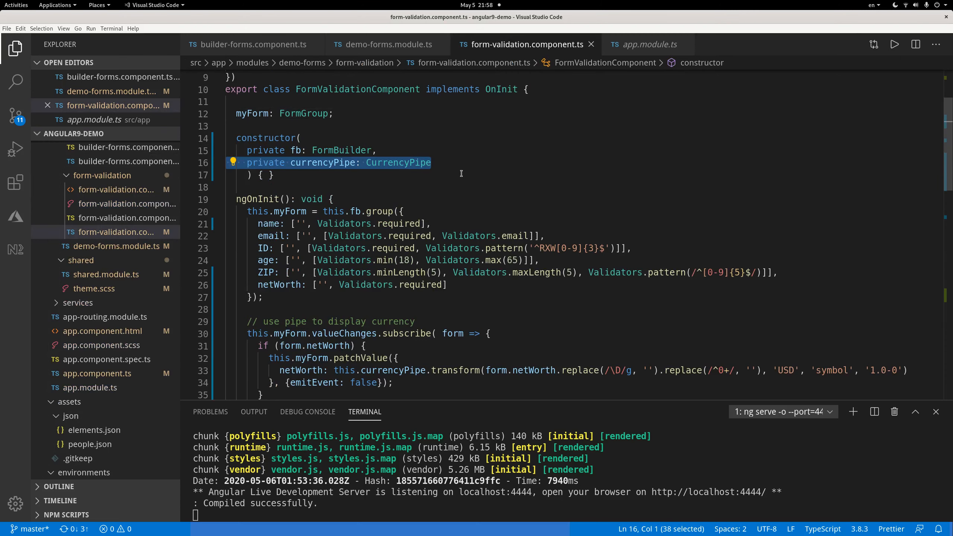
scroll("down", 3)
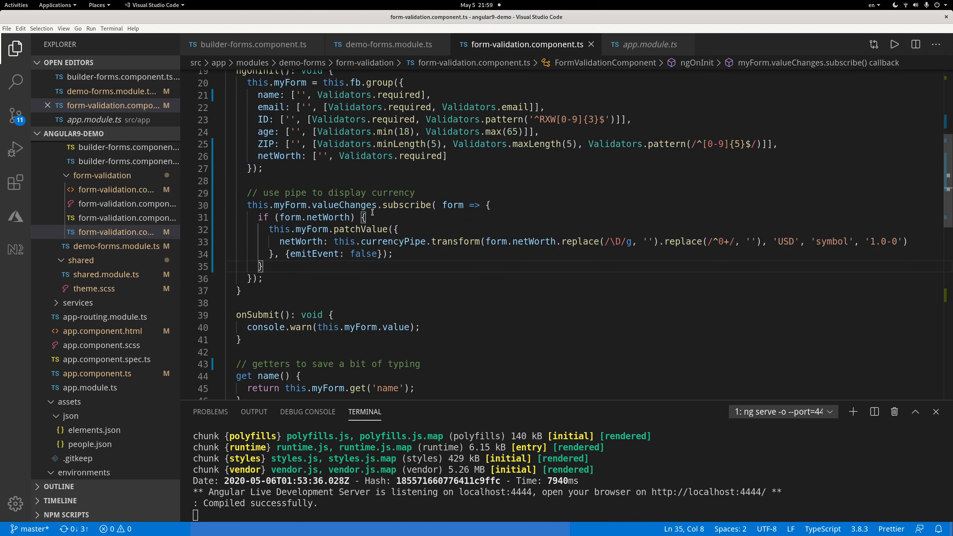
mouse_move(373, 223)
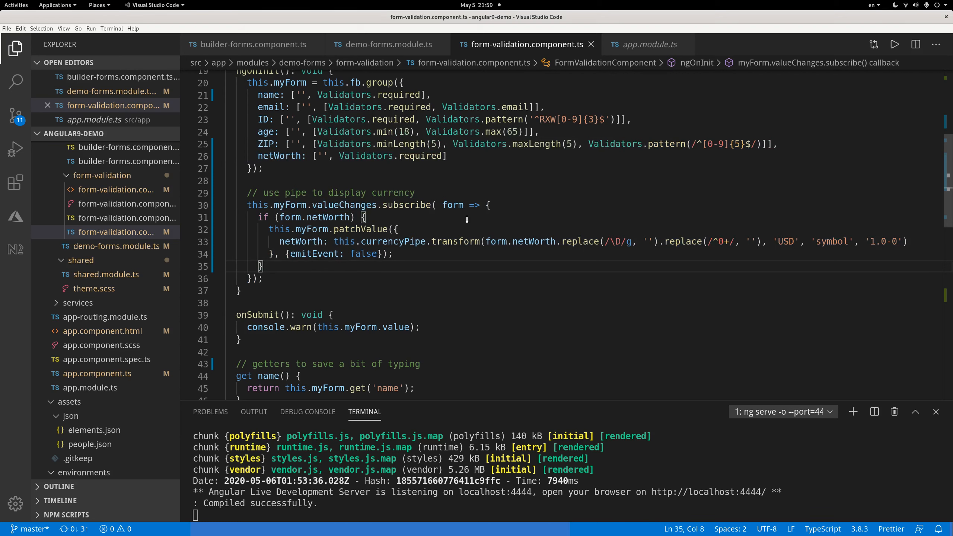
mouse_move(347, 271)
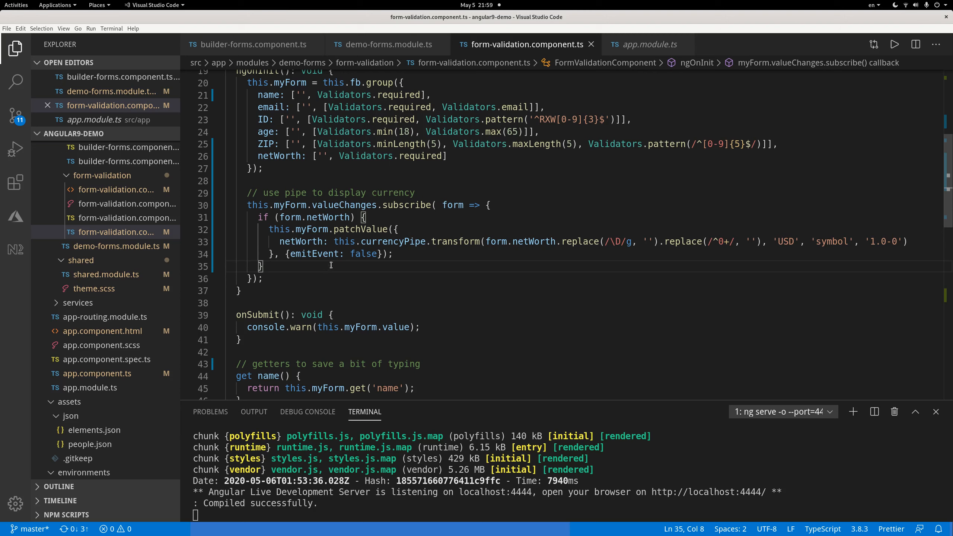
mouse_move(350, 229)
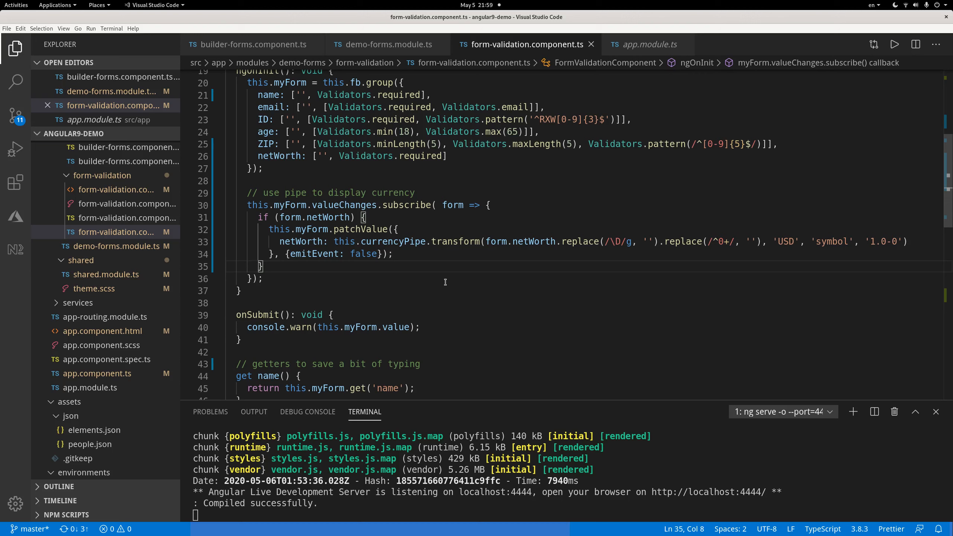
left_click(483, 242)
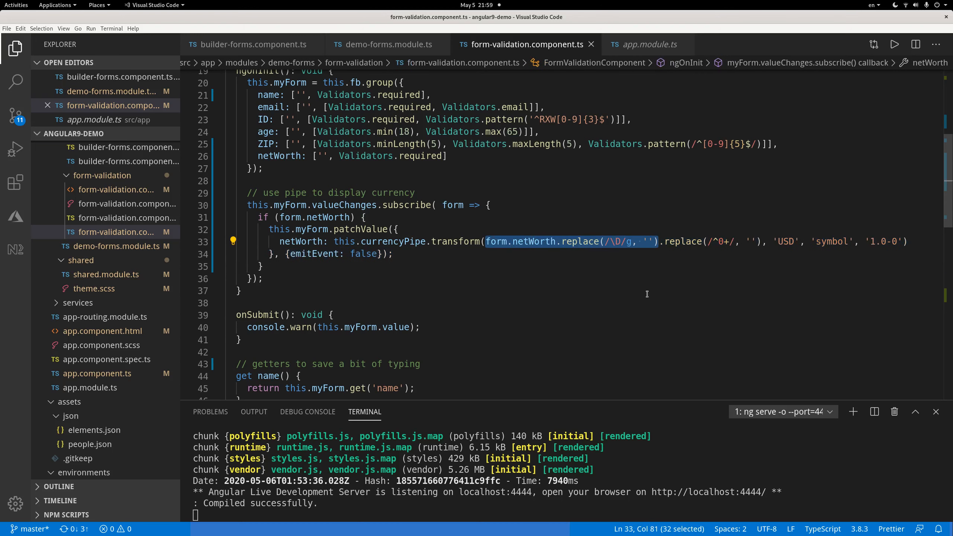
left_click(263, 278)
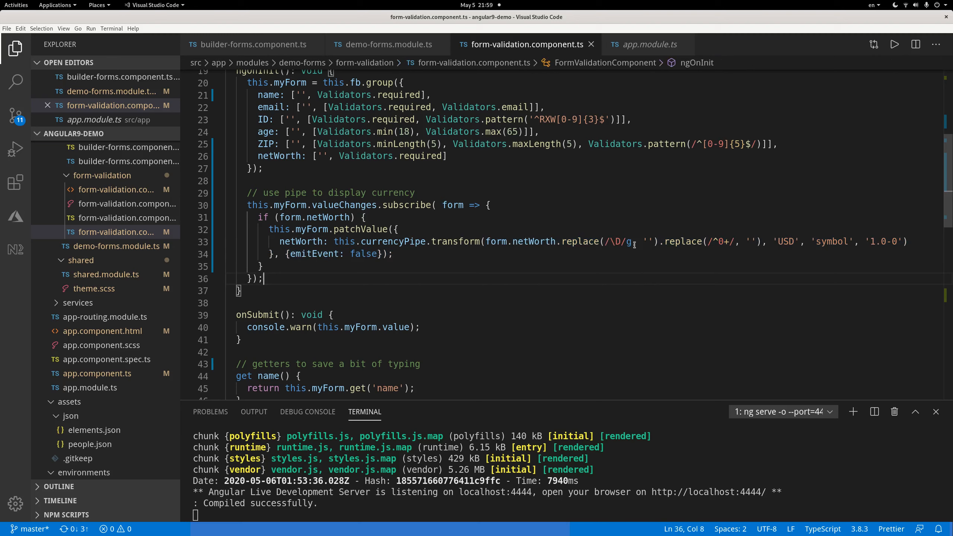
mouse_move(648, 252)
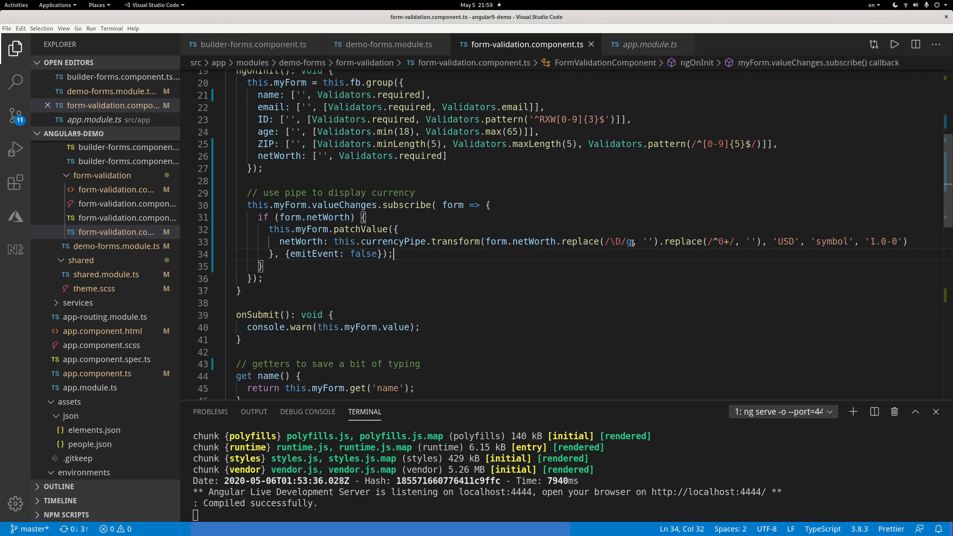
mouse_move(726, 246)
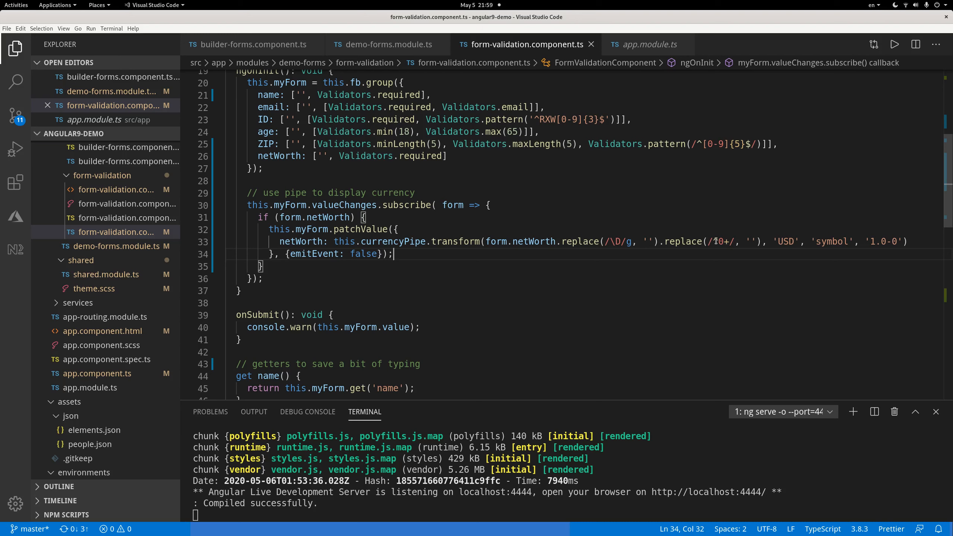
double_click(720, 242)
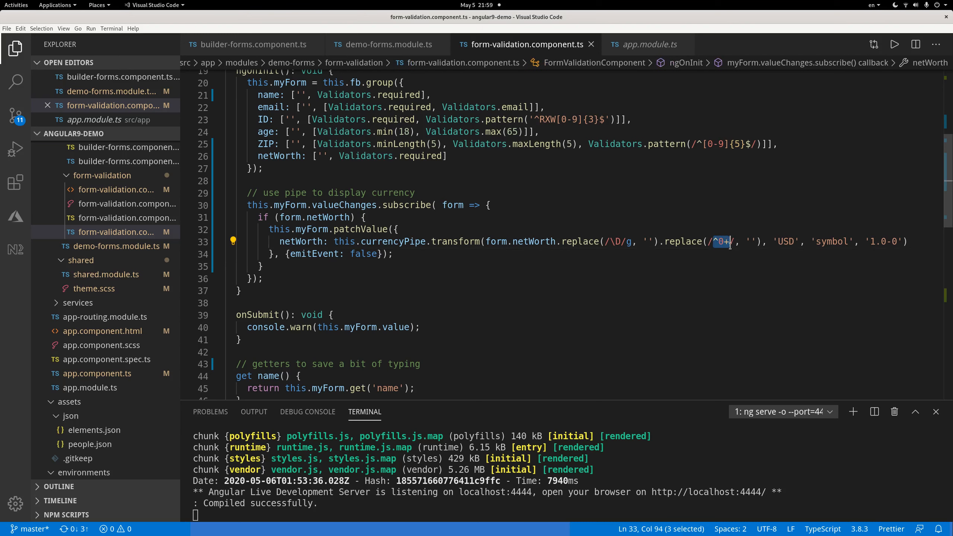
left_click(752, 262)
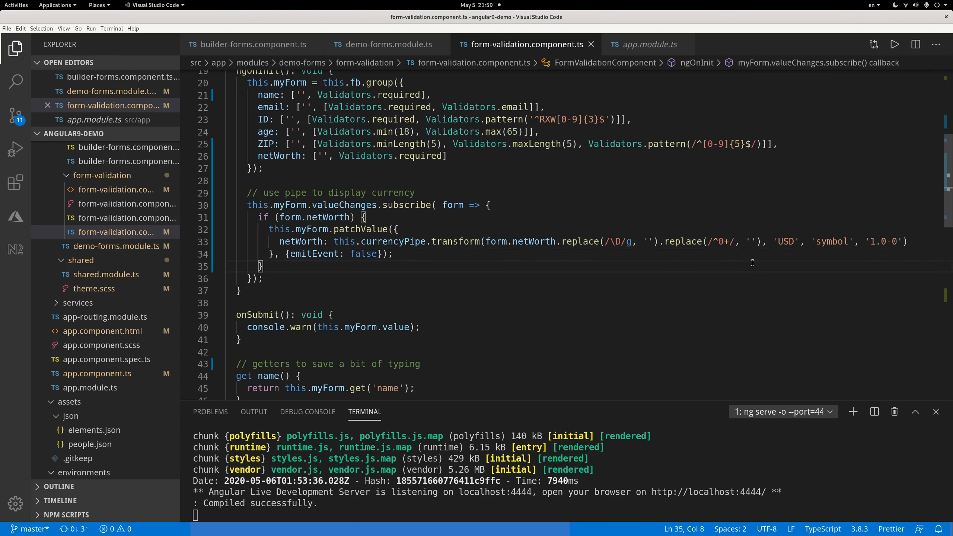
double_click(721, 241)
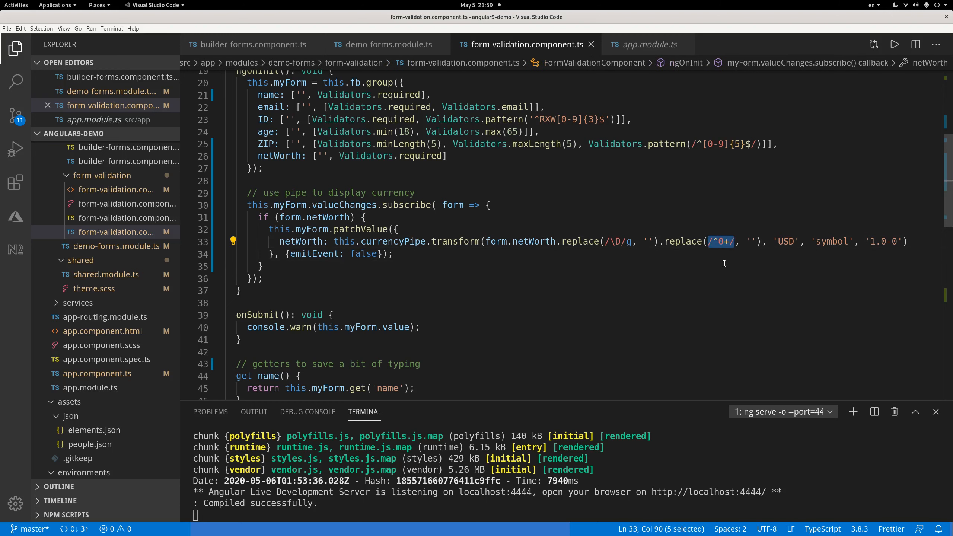
left_click(259, 266)
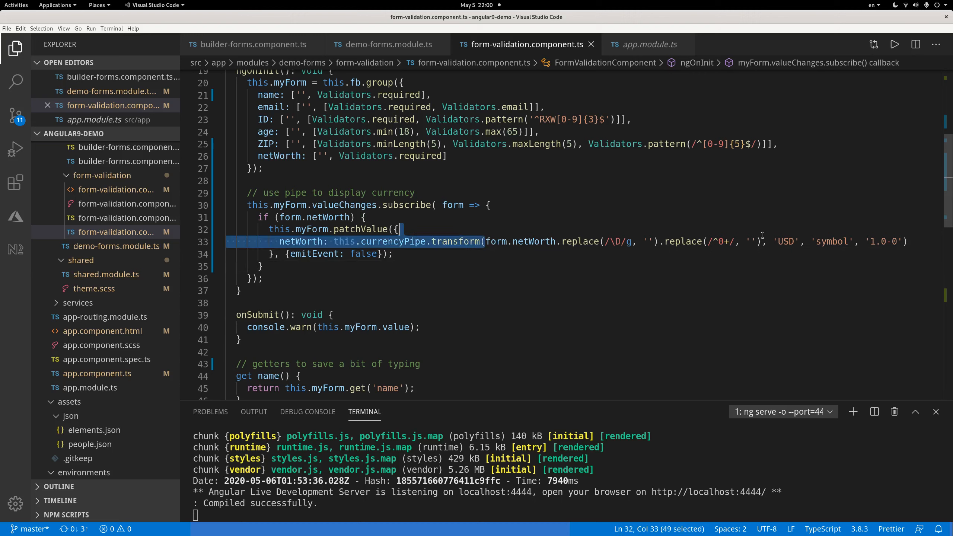
left_click(766, 266)
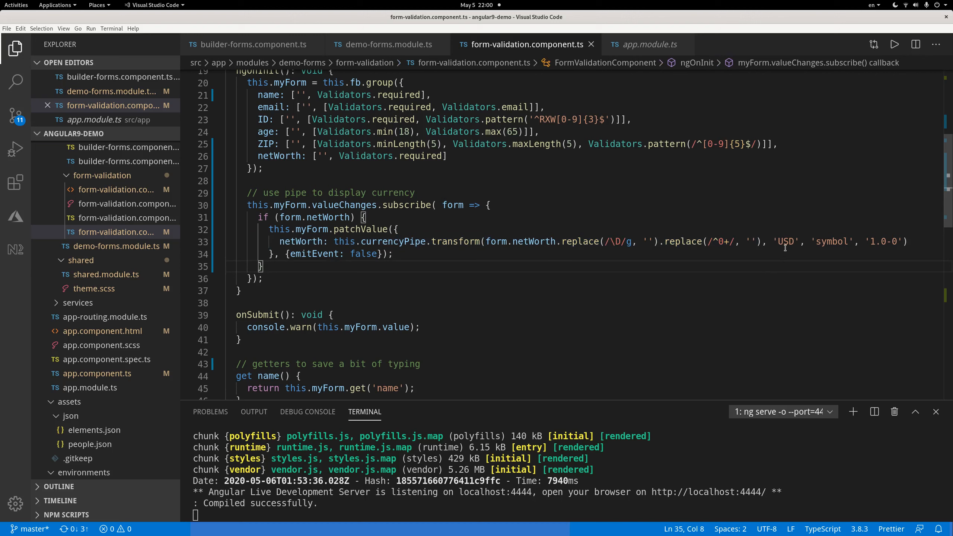
double_click(383, 241)
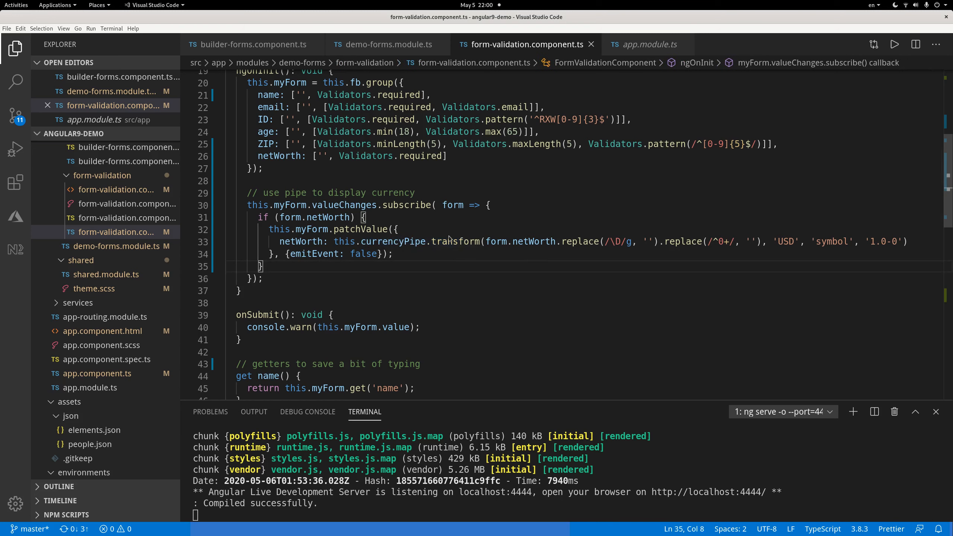
mouse_move(825, 257)
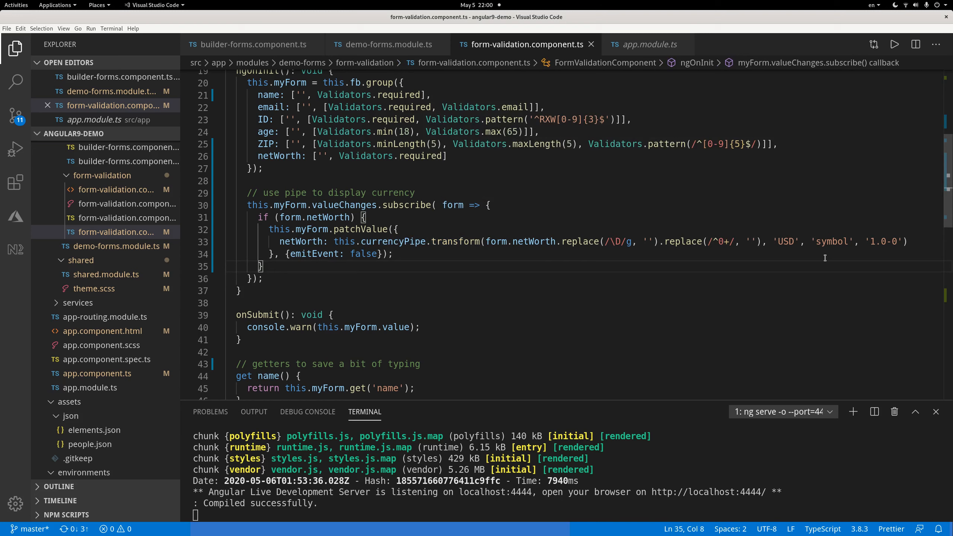
mouse_move(568, 230)
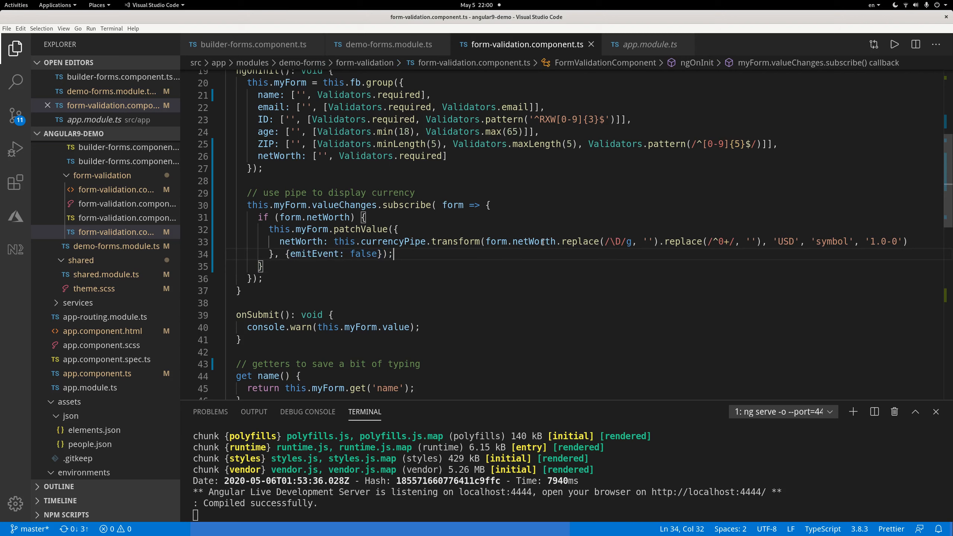
mouse_move(434, 291)
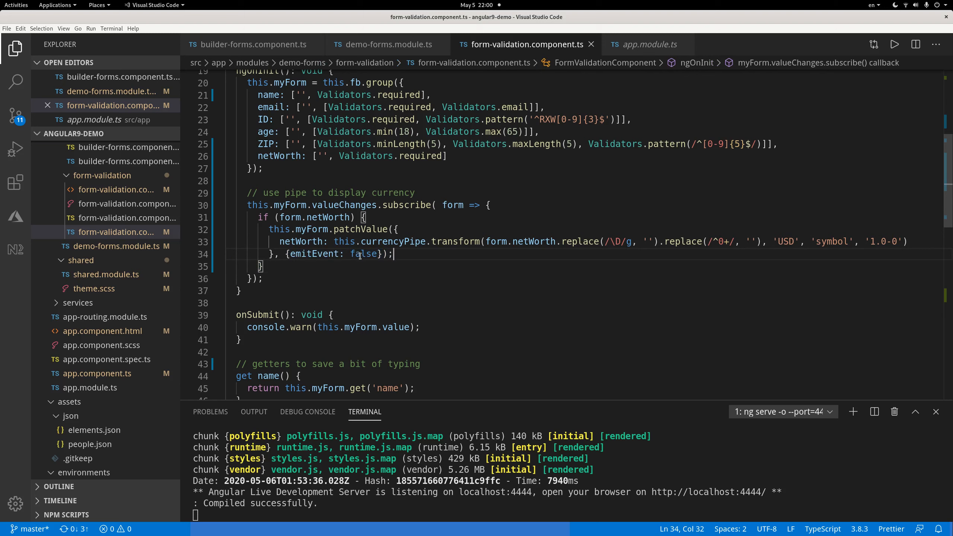
mouse_move(309, 254)
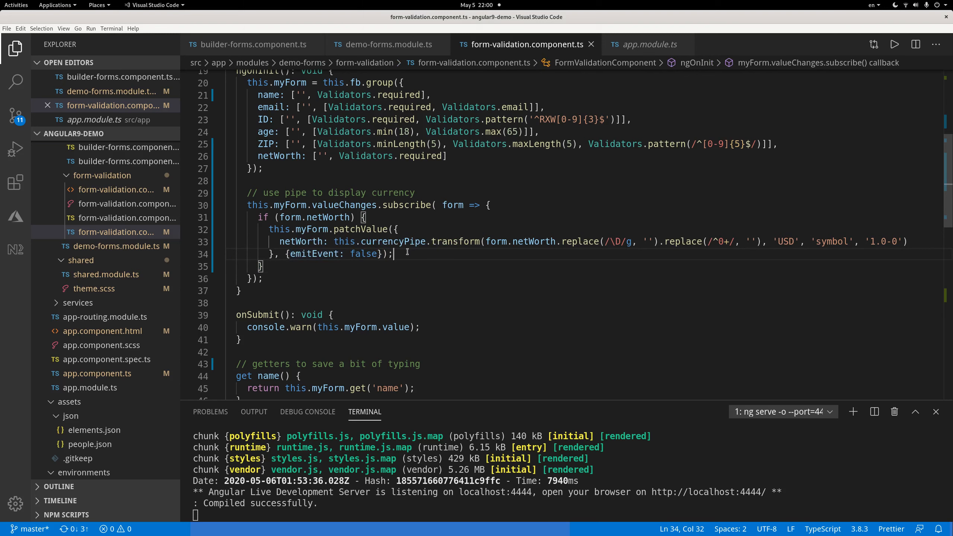
mouse_move(844, 254)
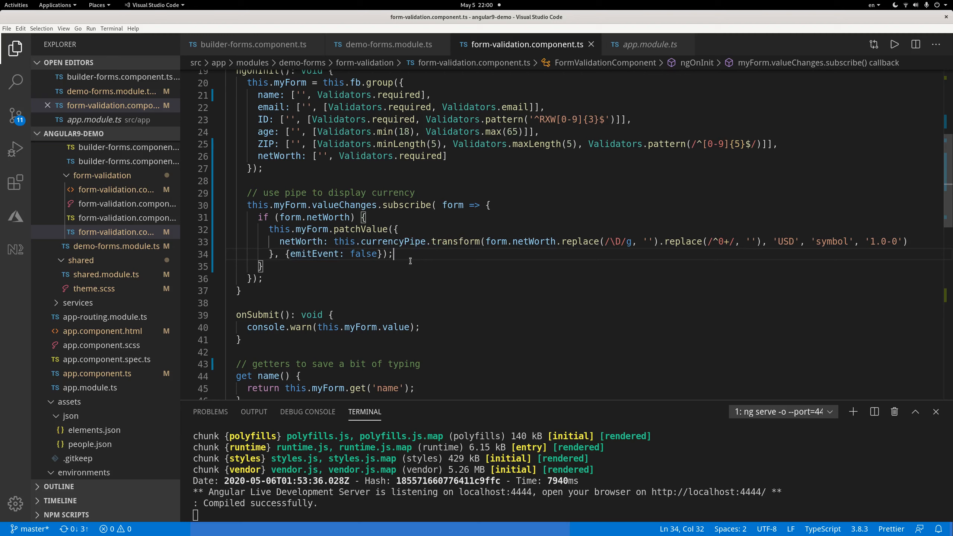
mouse_move(363, 204)
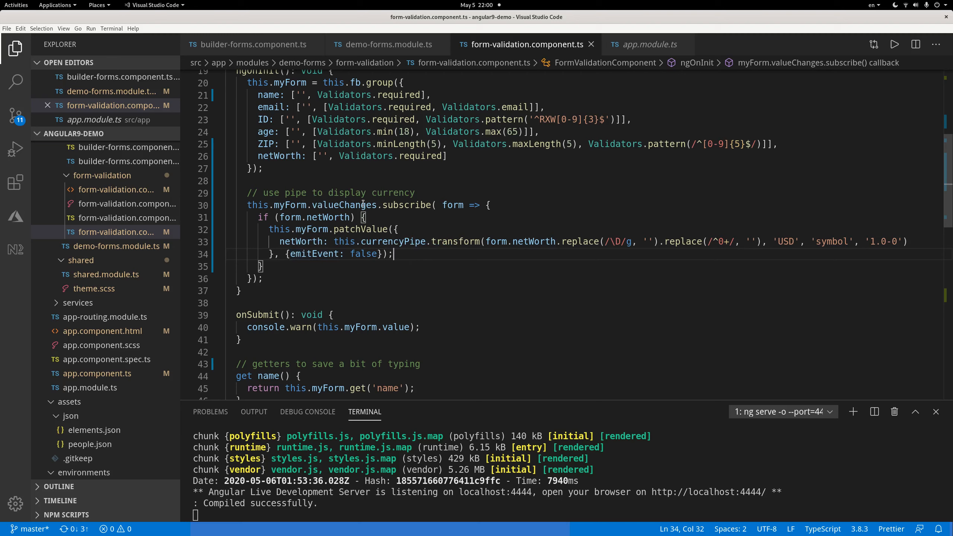
mouse_move(476, 248)
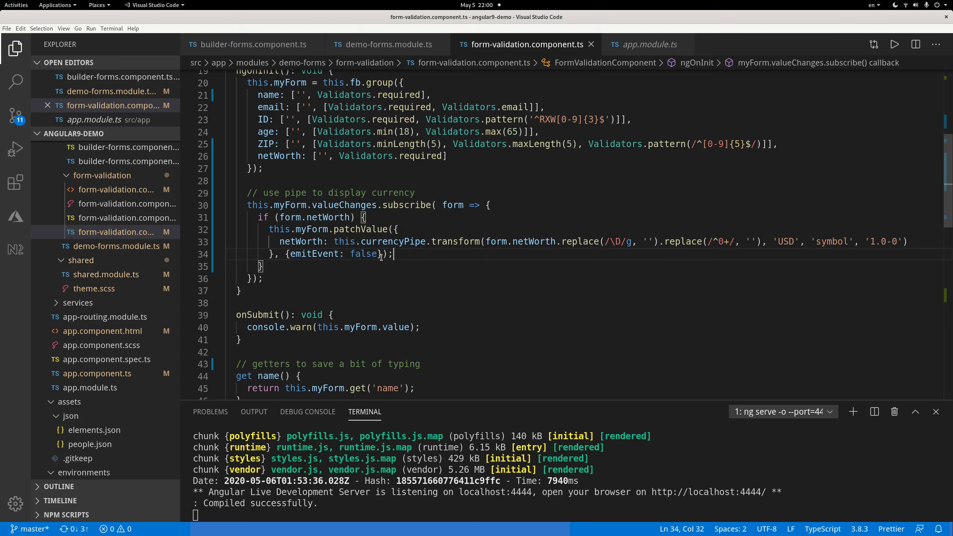
mouse_move(333, 254)
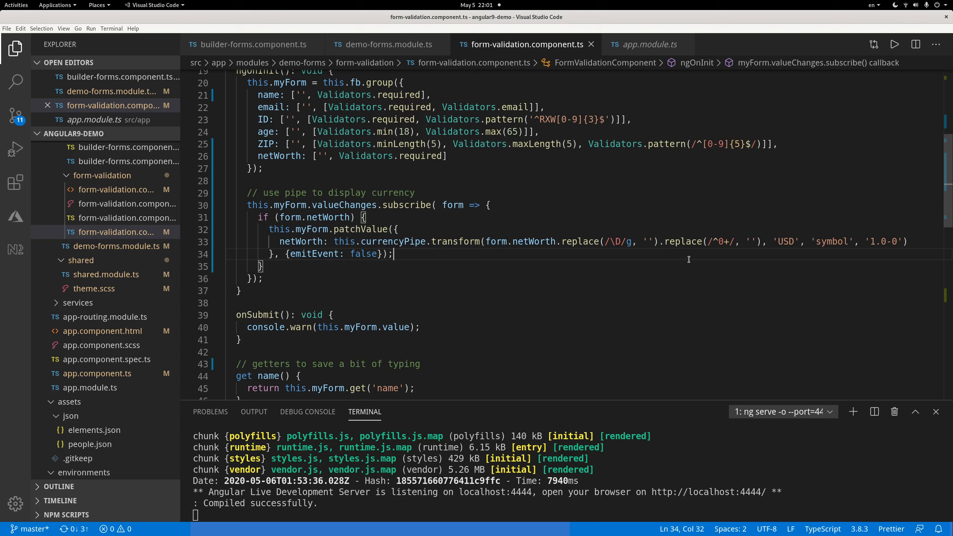
mouse_move(582, 260)
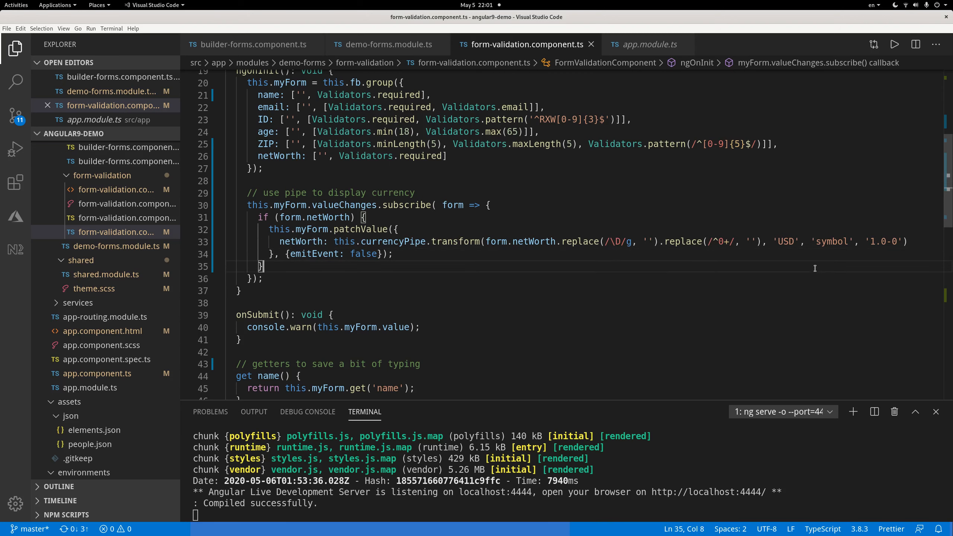
mouse_move(374, 262)
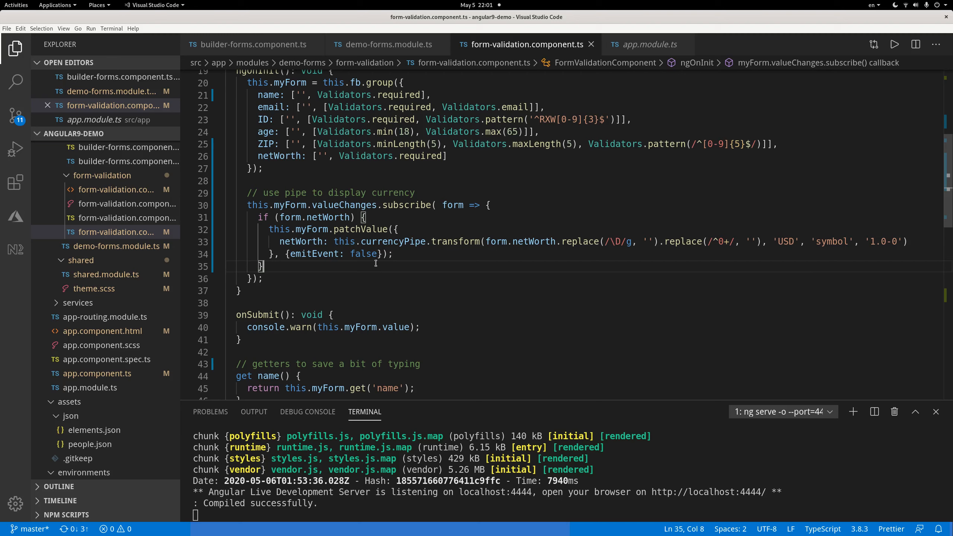
mouse_move(325, 268)
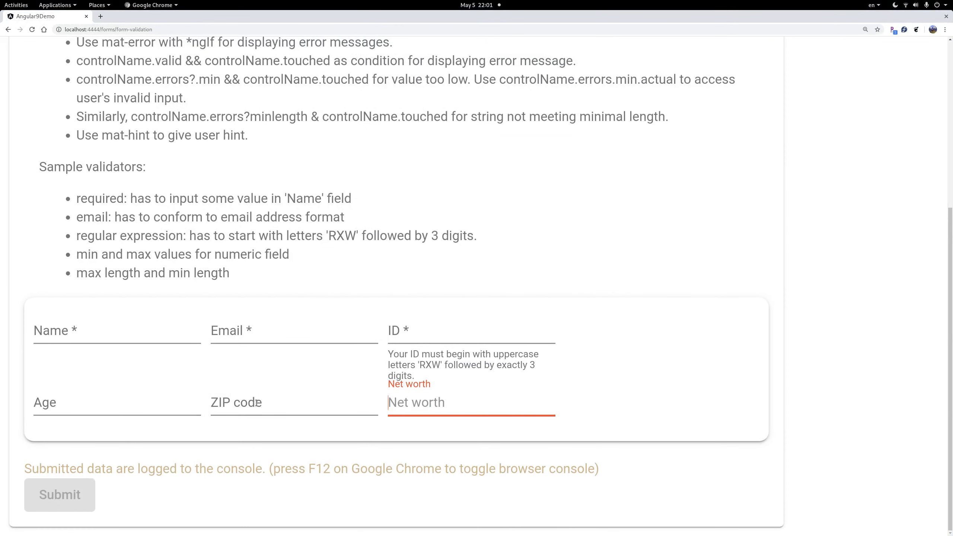
mouse_move(303, 440)
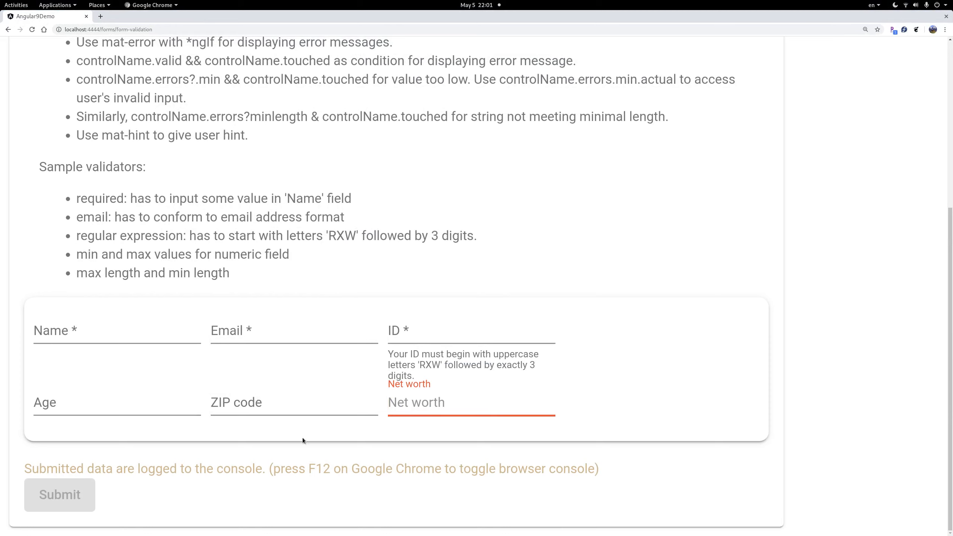
Enter 23266 in the Net worth field so it shows $23,266
type("$23,266")
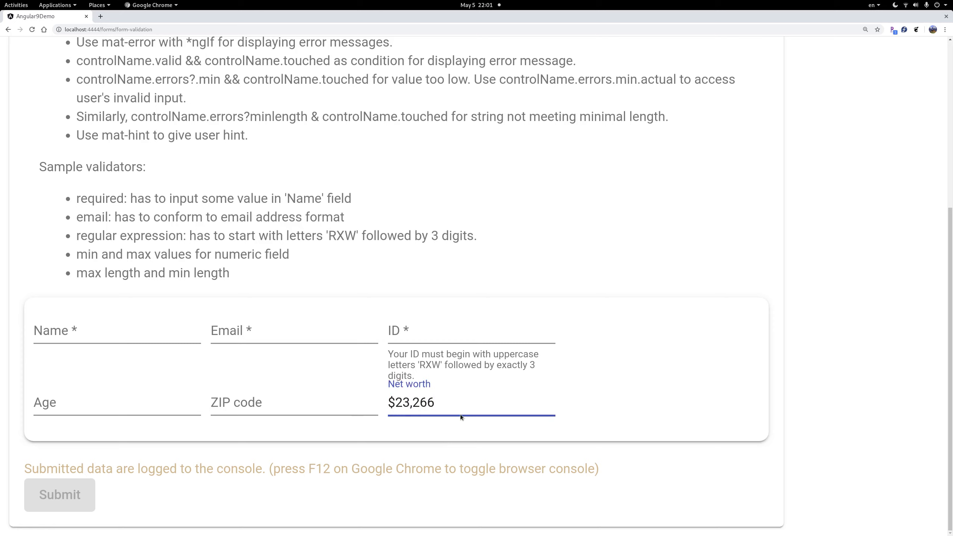
left_click(435, 403)
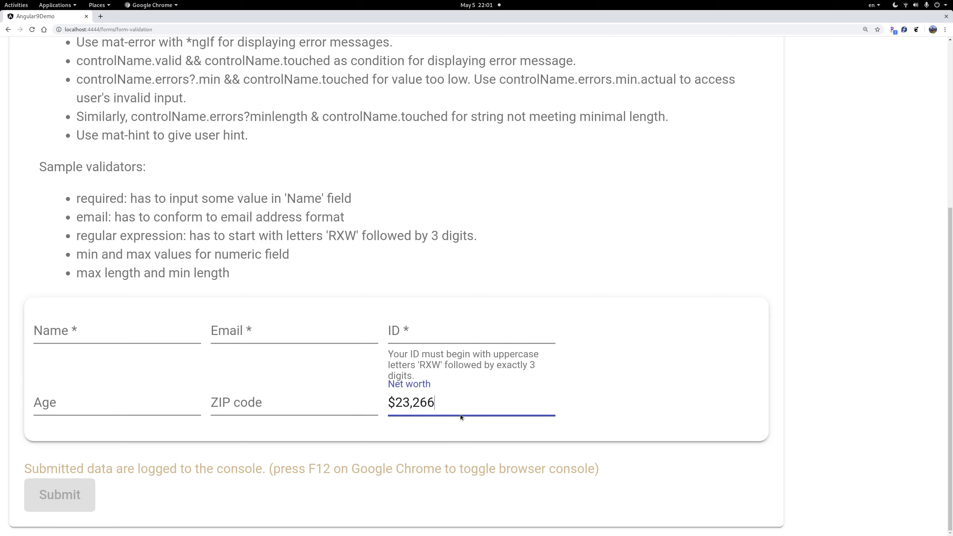
mouse_move(461, 417)
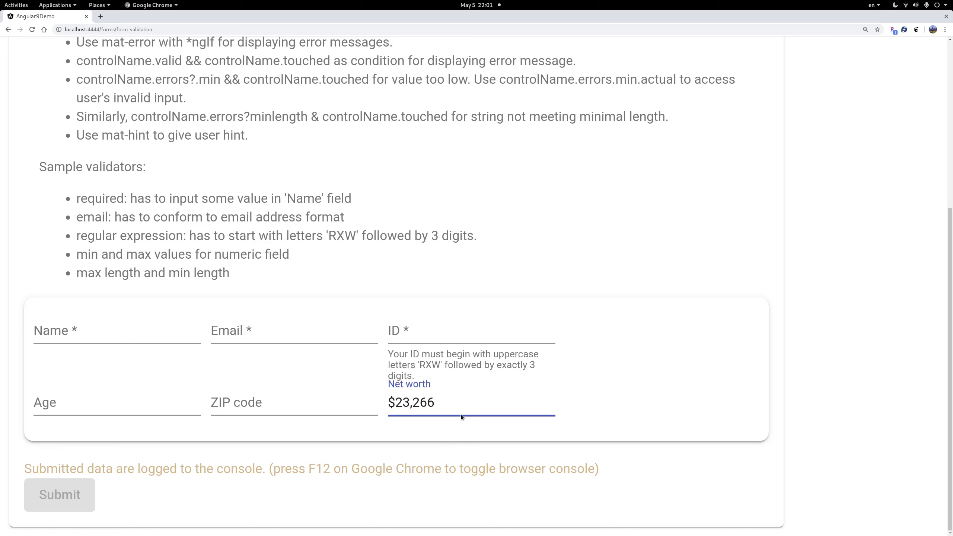